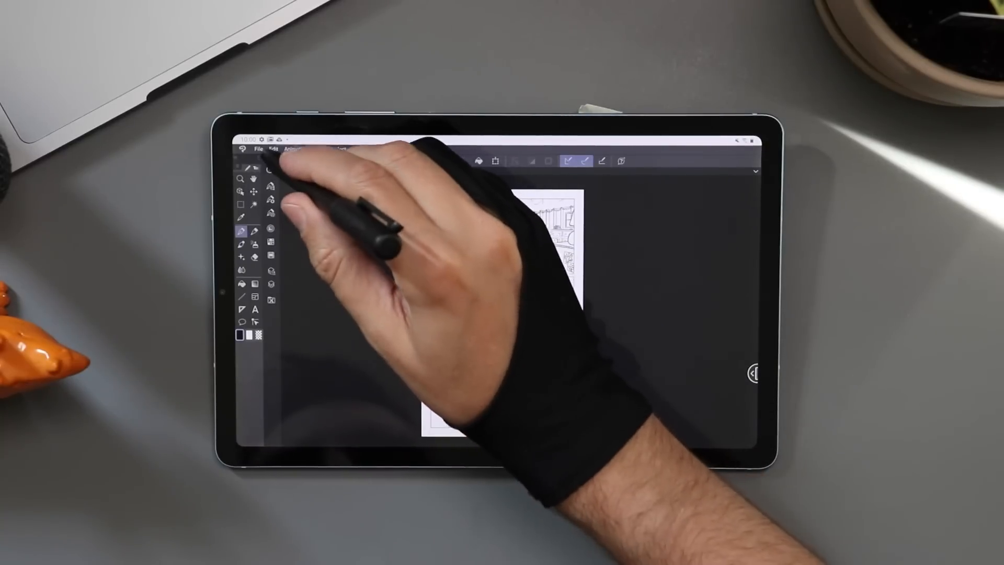
- Select the Fill tool to show its sub tools, including Refer other layers
left_click(259, 149)
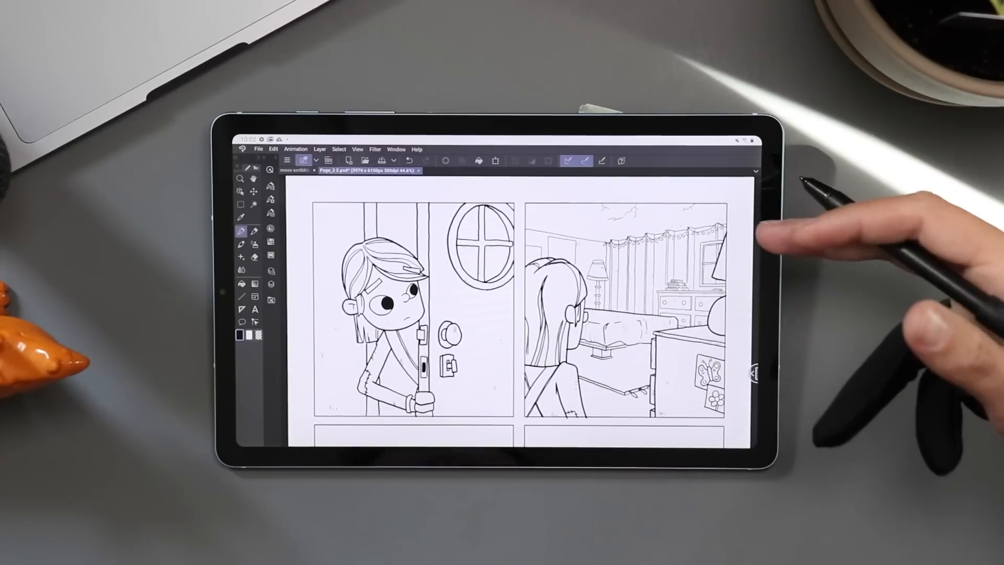
mouse_move(832, 288)
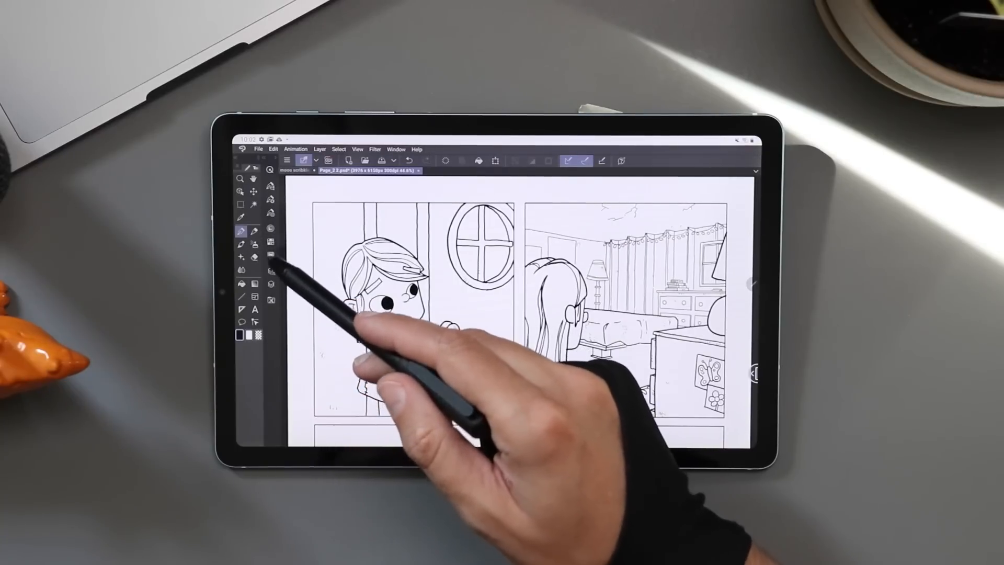
left_click(242, 244)
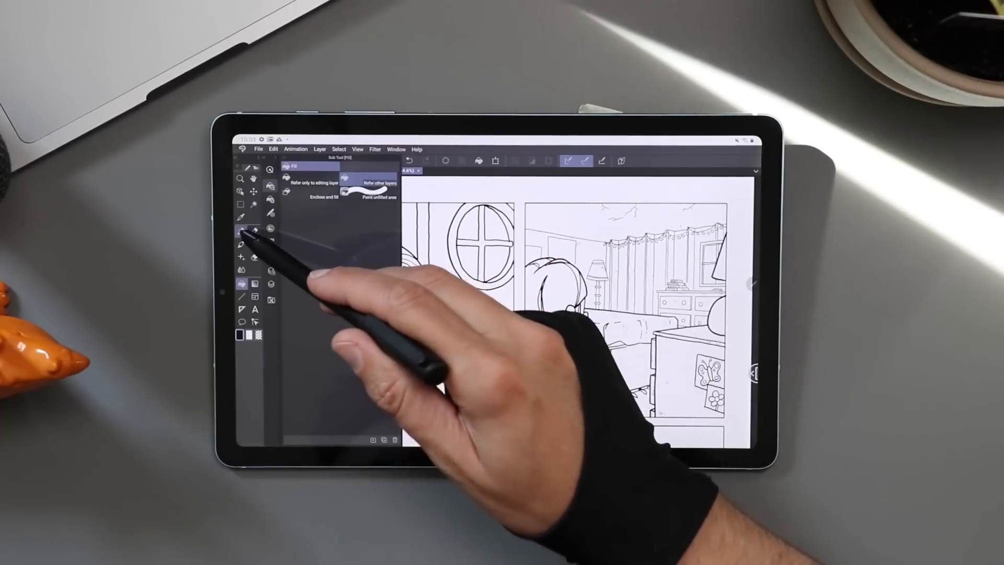
- Browse the Pencil sub tools and cancel the Import sub tool material dialog
left_click(242, 231)
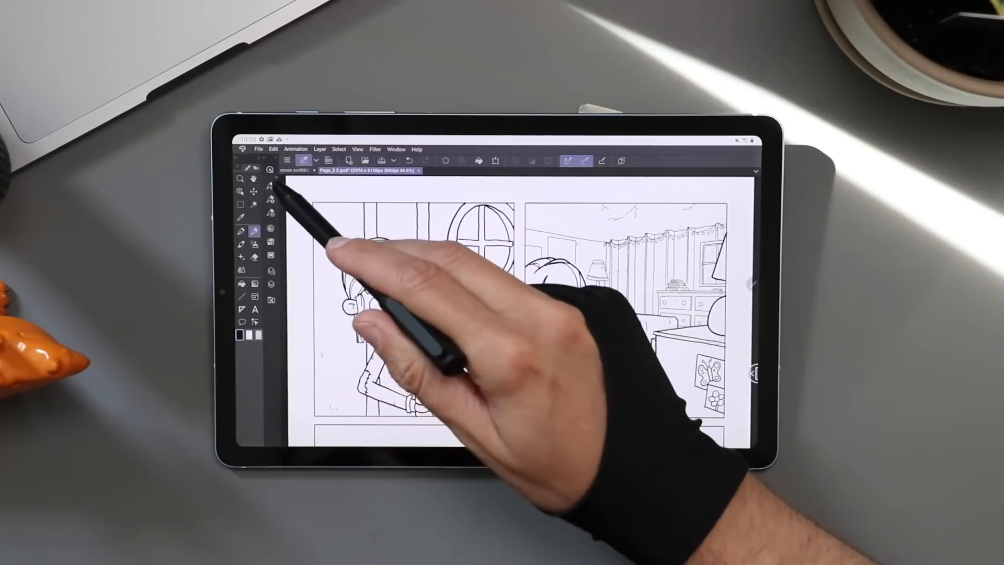
left_click(242, 230)
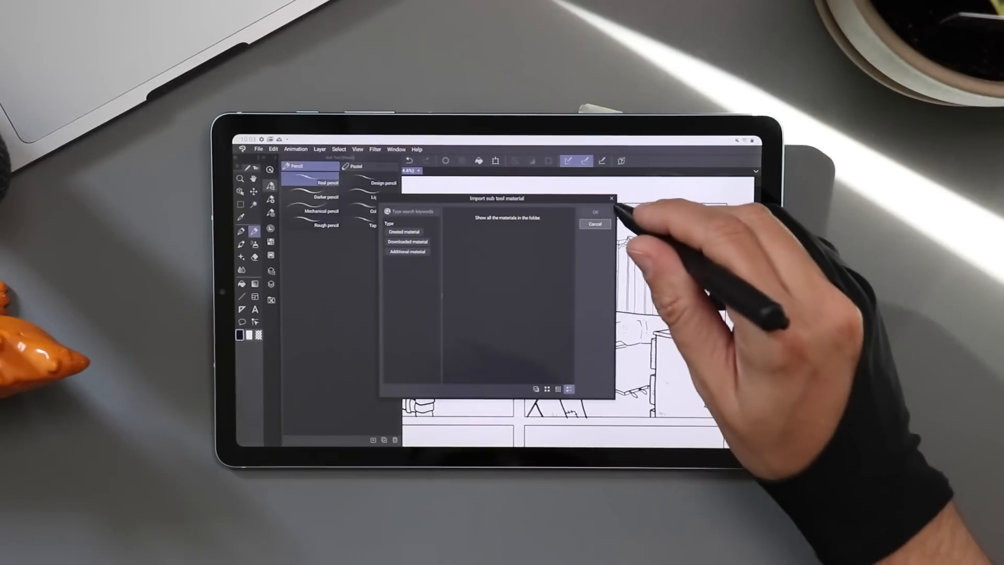
left_click(594, 223)
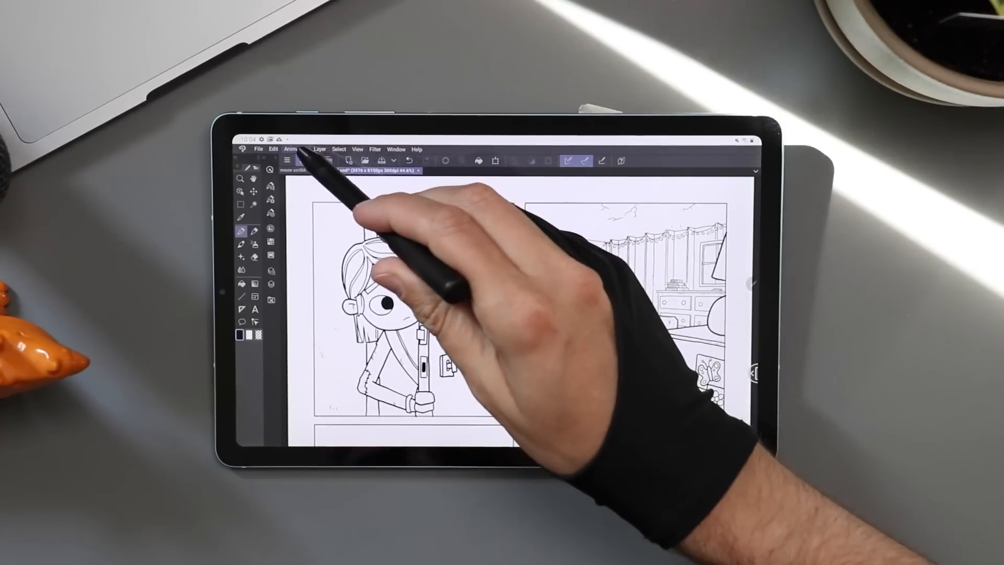
- Look through the Window menu's list of palettes, then return to the canvas
left_click(296, 149)
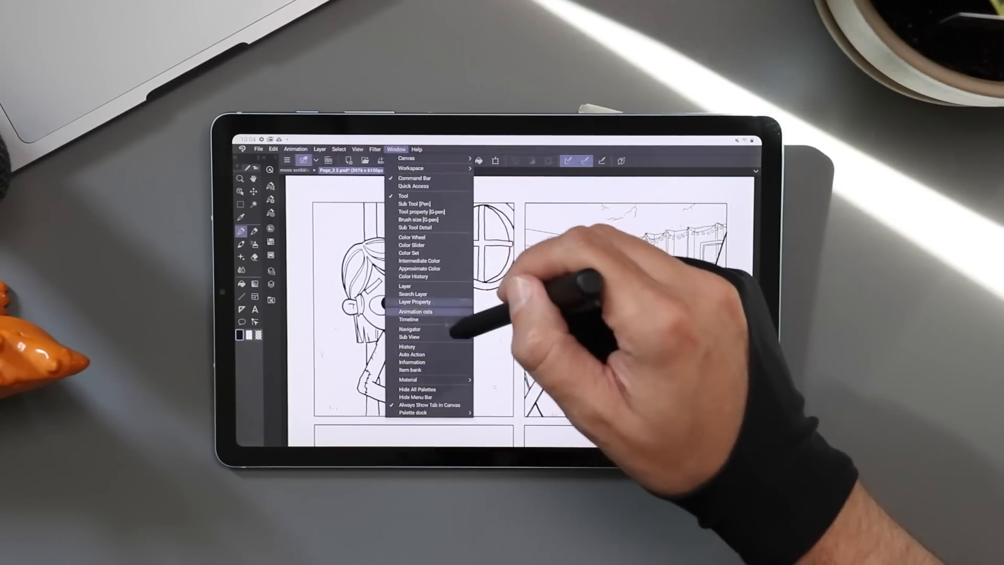
left_click(408, 319)
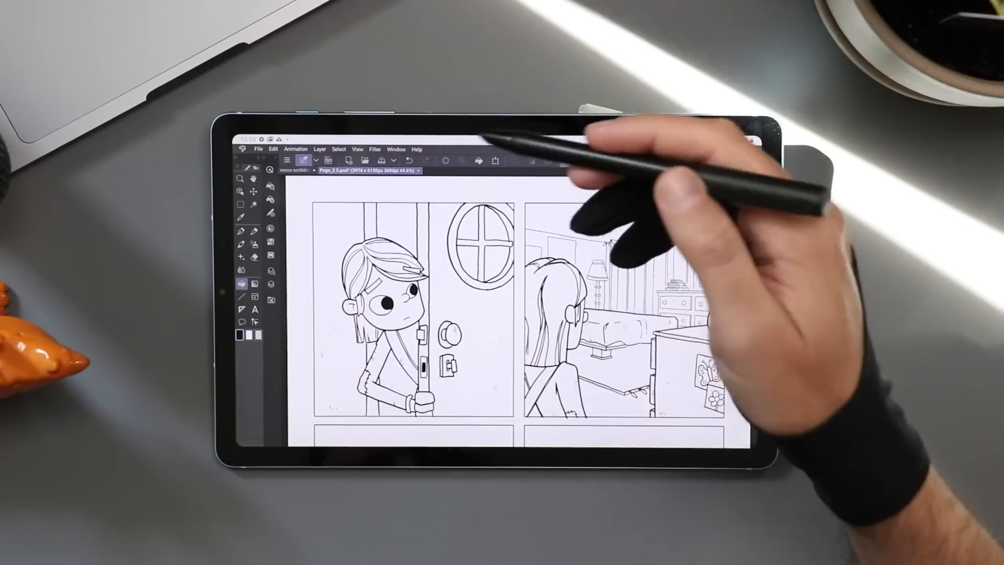
- Pick a flat-fill colour by adjusting HSV in the Color settings dialog
left_click(243, 283)
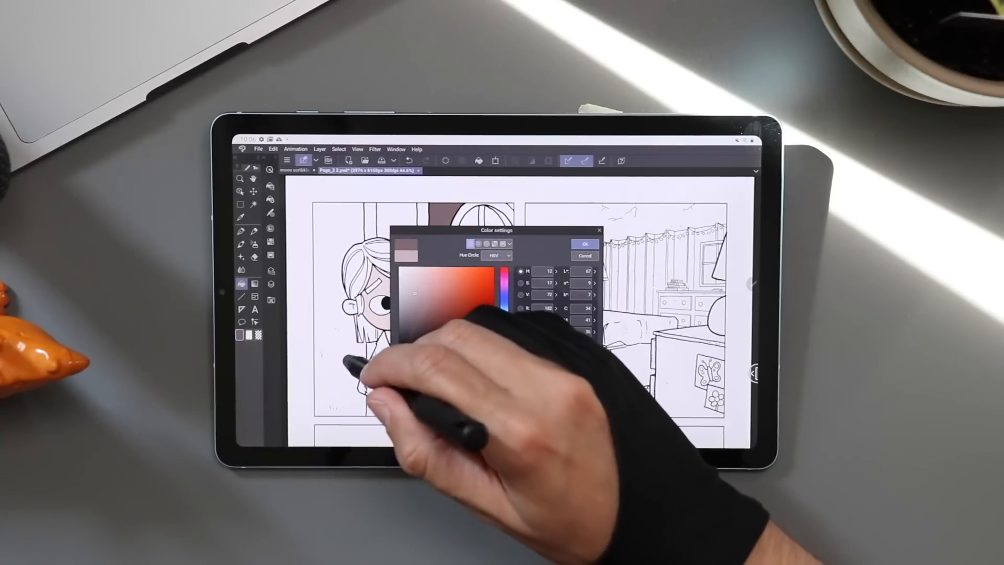
left_click(584, 245)
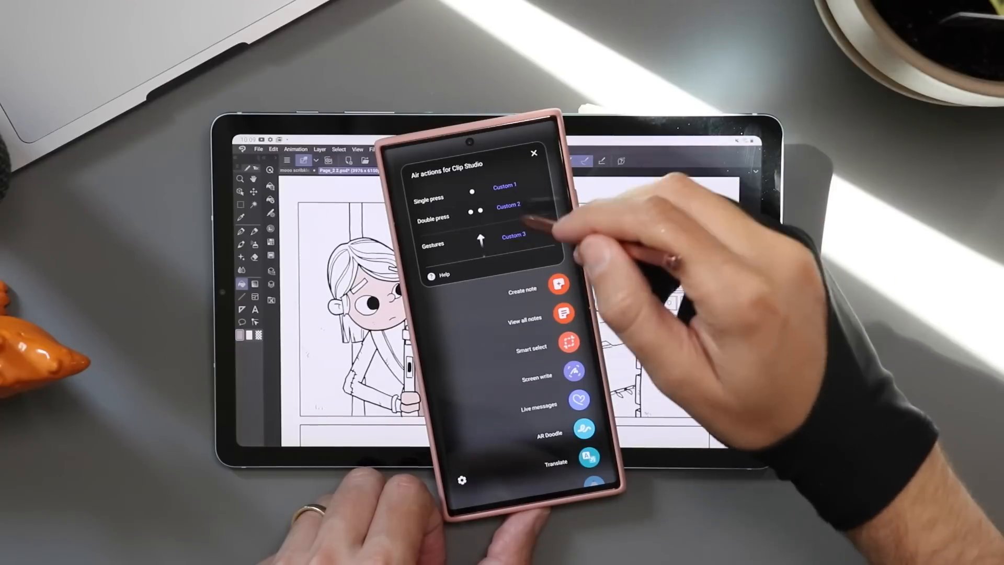
- Scroll through Clip Studio's single press, double press and gesture air action assignments
scroll("down", 3)
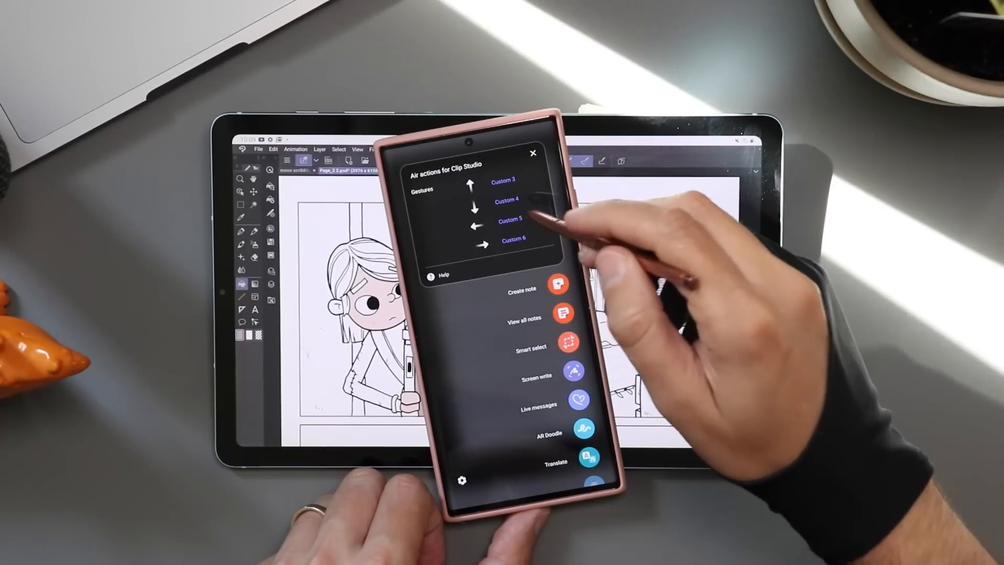
scroll("down", 3)
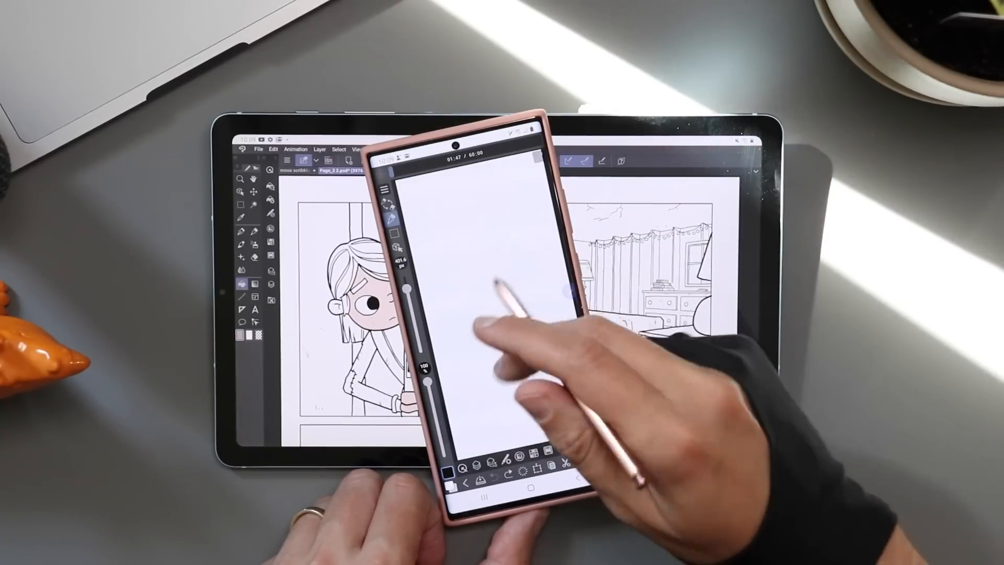
- Sketch a rough circle and a few loose strokes with the S Pen
left_click_drag(409, 291, 414, 314)
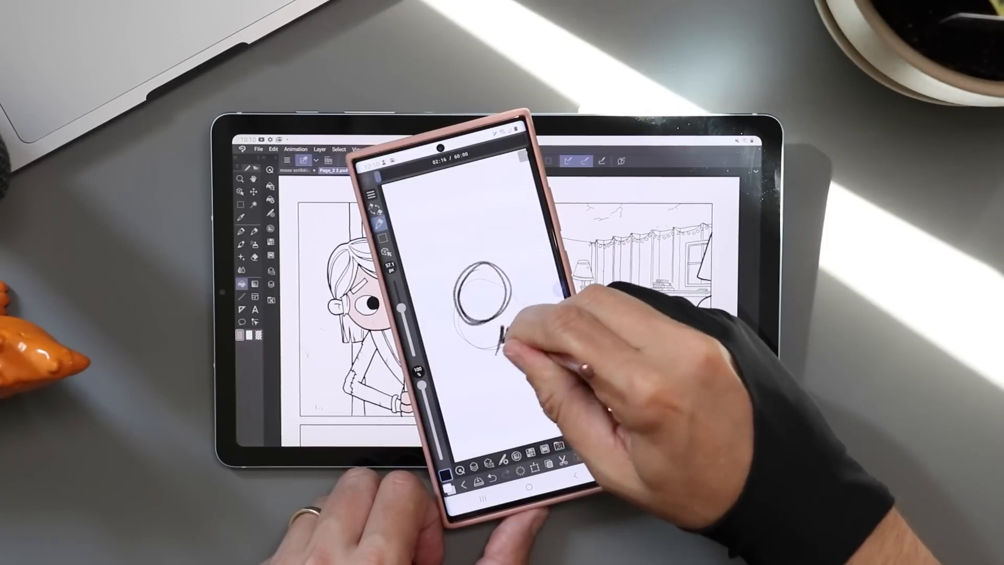
left_click_drag(505, 333, 525, 345)
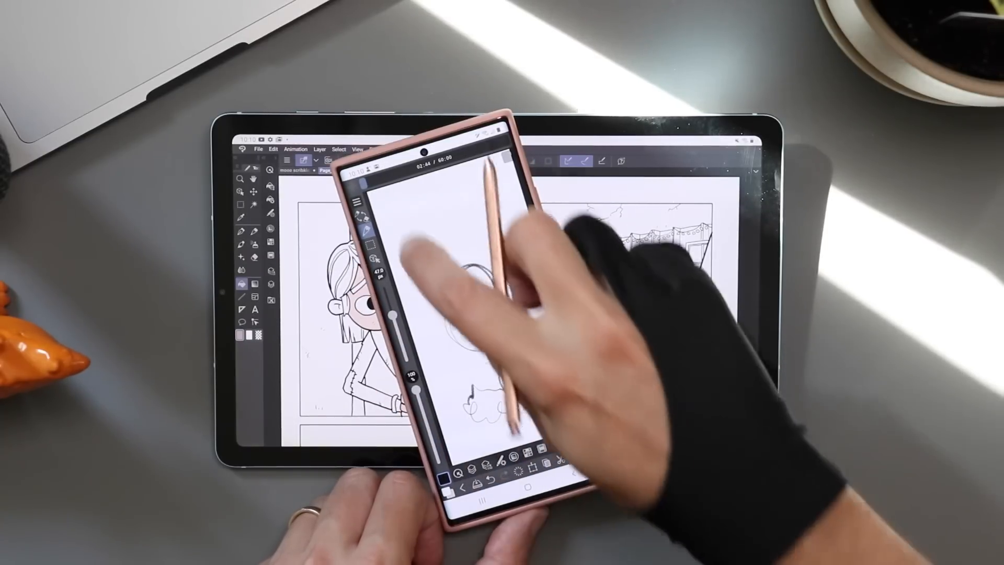
- Open the hamburger menu's Animation submenu
left_click(357, 202)
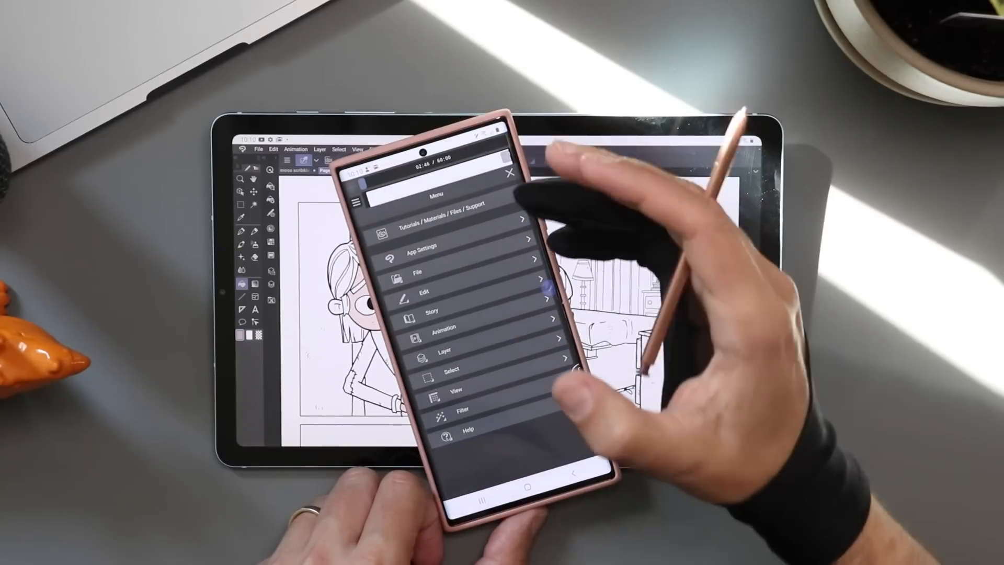
left_click(442, 326)
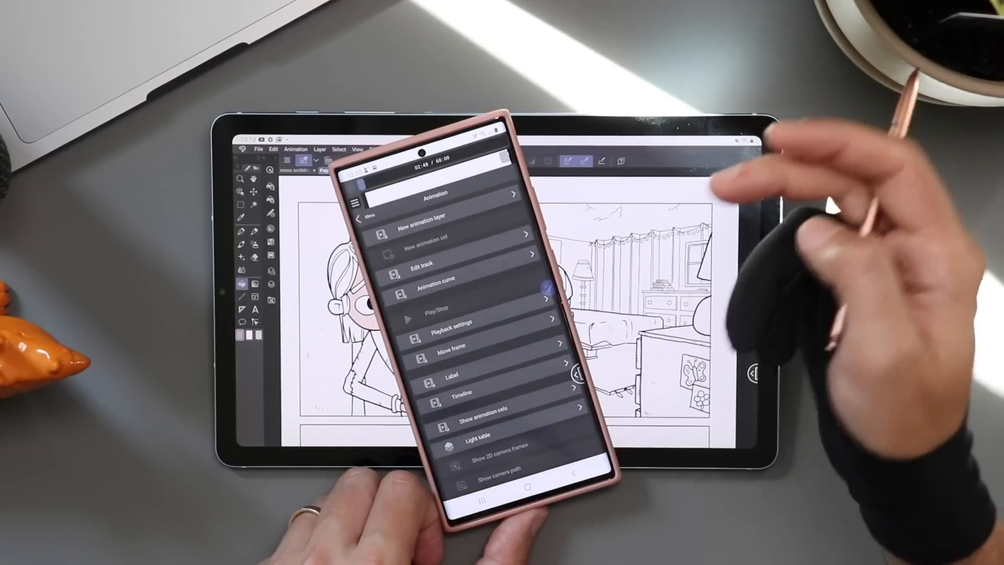